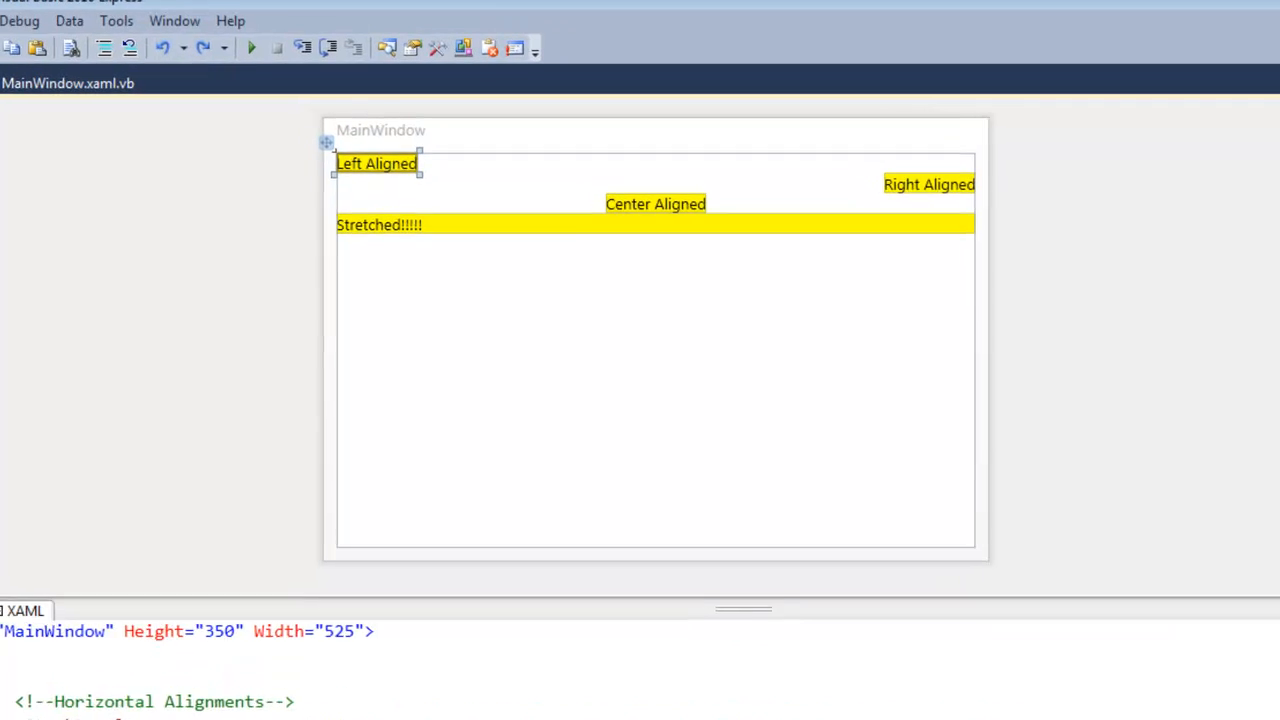
{"action": "mouse_move", "coordinate": [378, 178]}
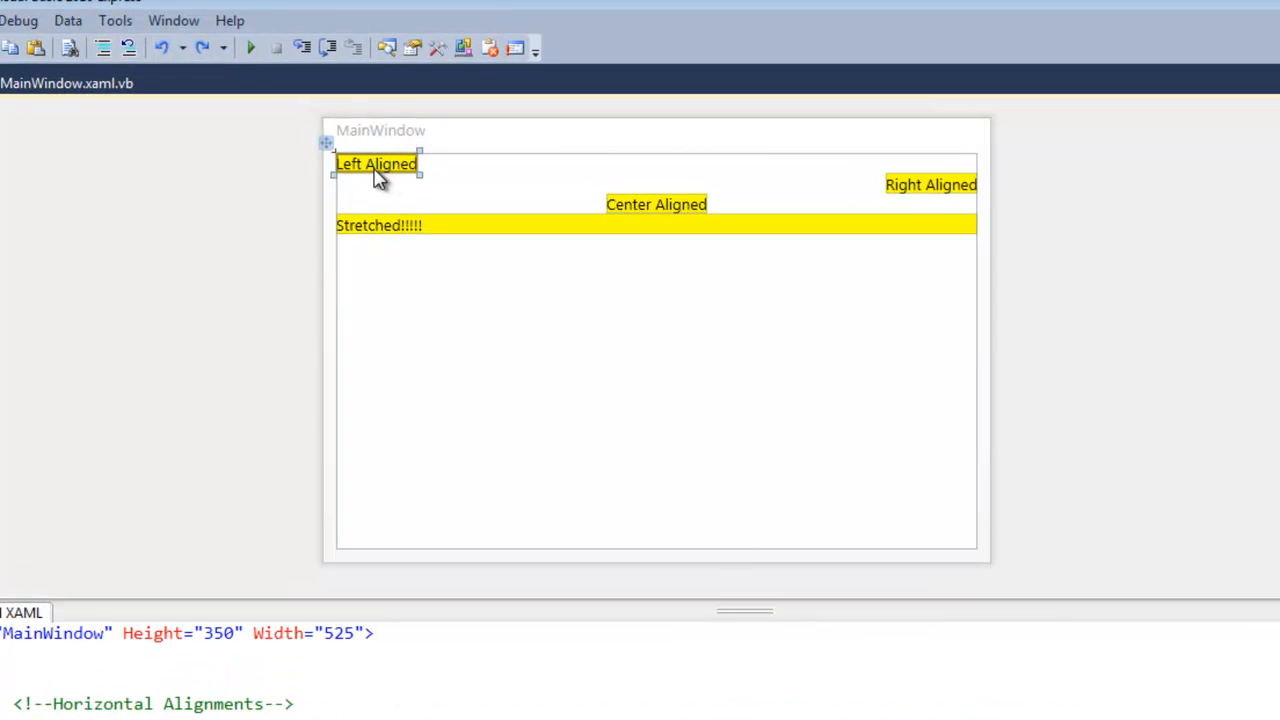
{"action": "mouse_move", "coordinate": [1096, 192]}
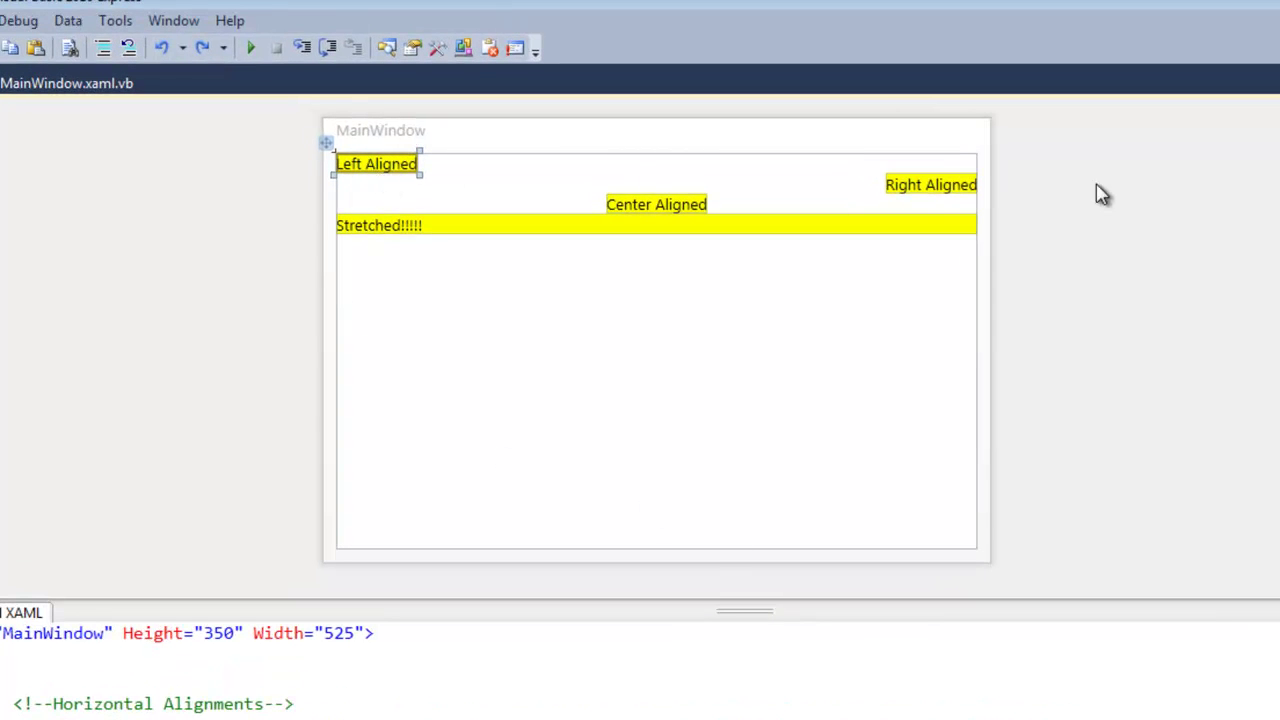
{"action": "mouse_move", "coordinate": [676, 218]}
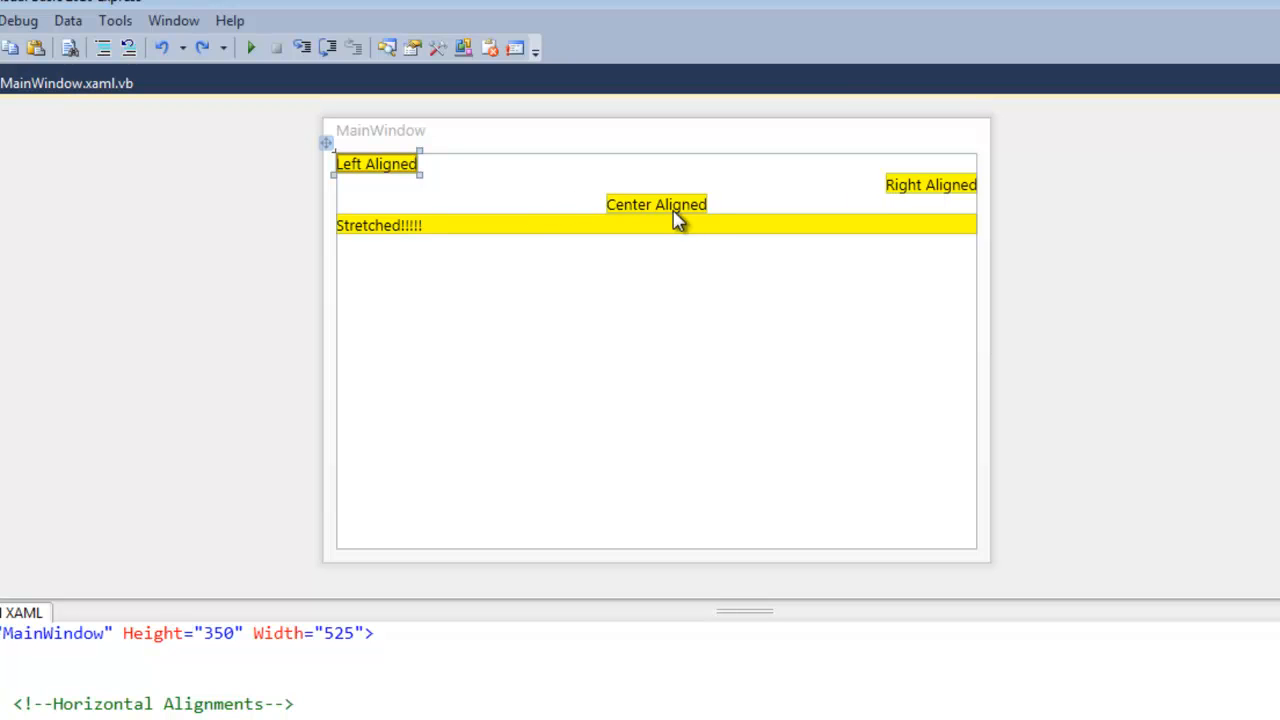
{"action": "mouse_move", "coordinate": [368, 252]}
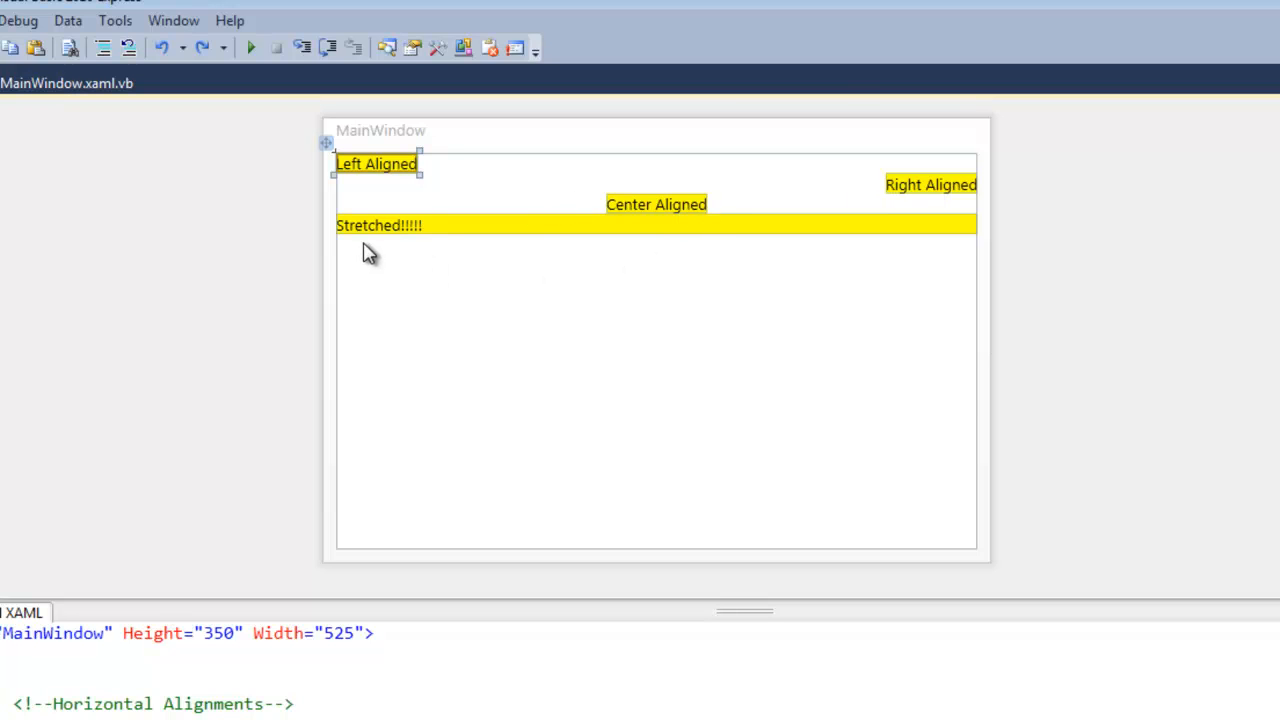
{"action": "mouse_move", "coordinate": [352, 244]}
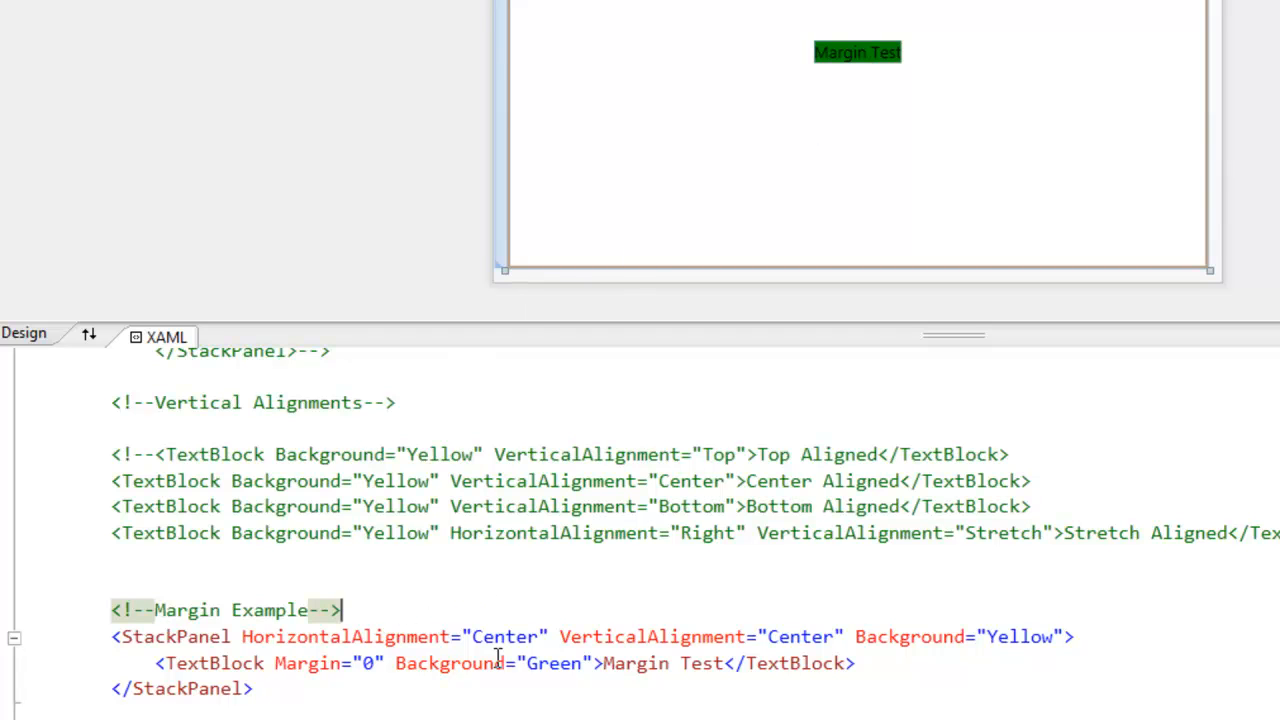
{"action": "mouse_move", "coordinate": [490, 636]}
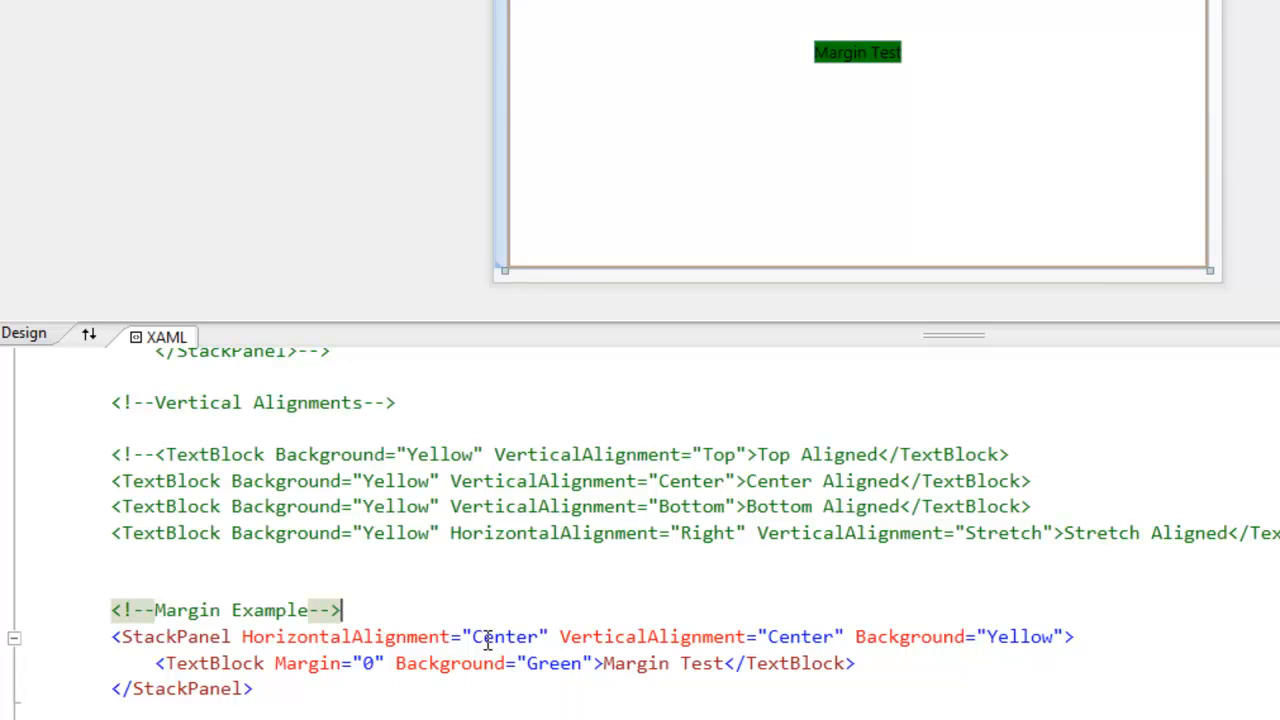
{"action": "mouse_move", "coordinate": [472, 636]}
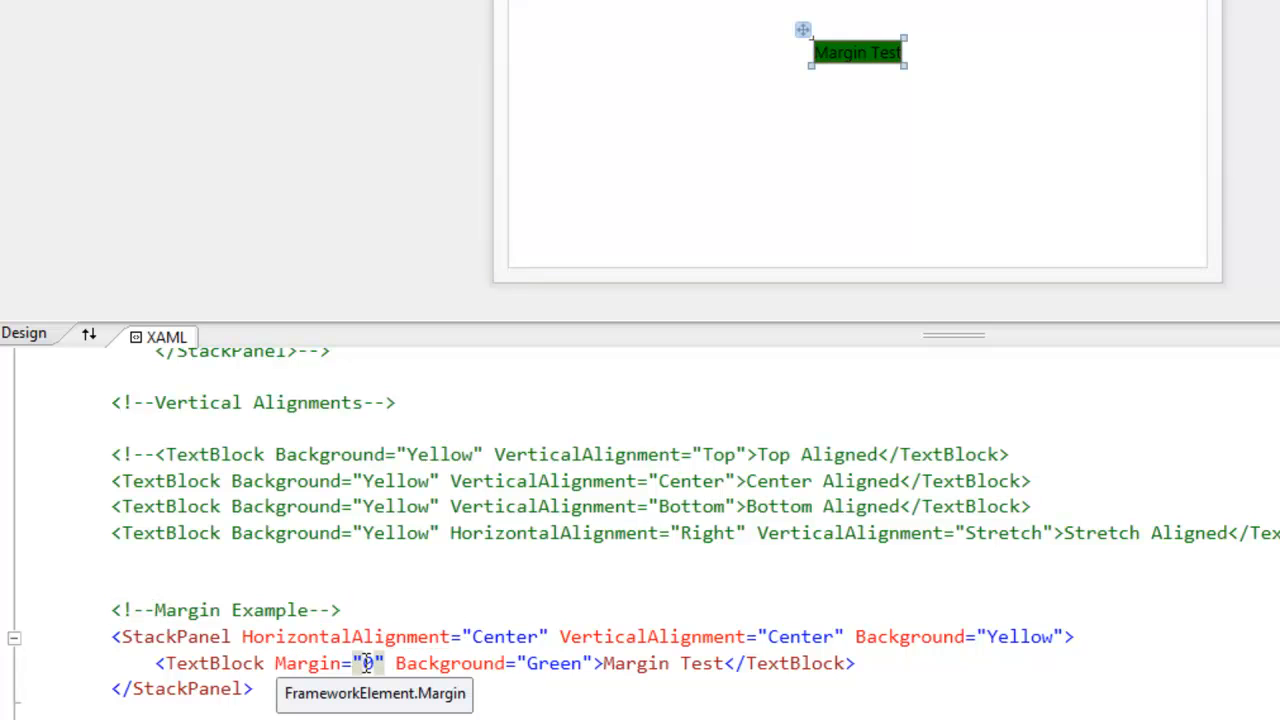
{"action": "type", "text": "10"}
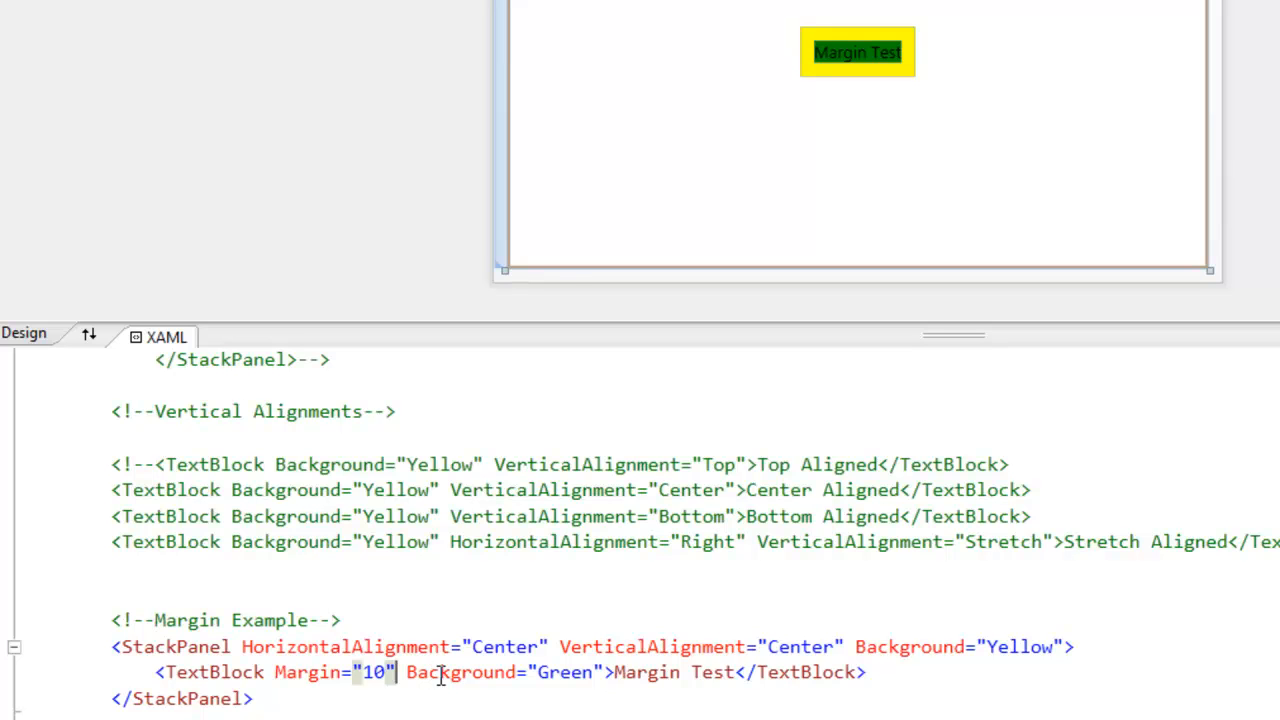
{"action": "type", "text": "Padding=\"\""}
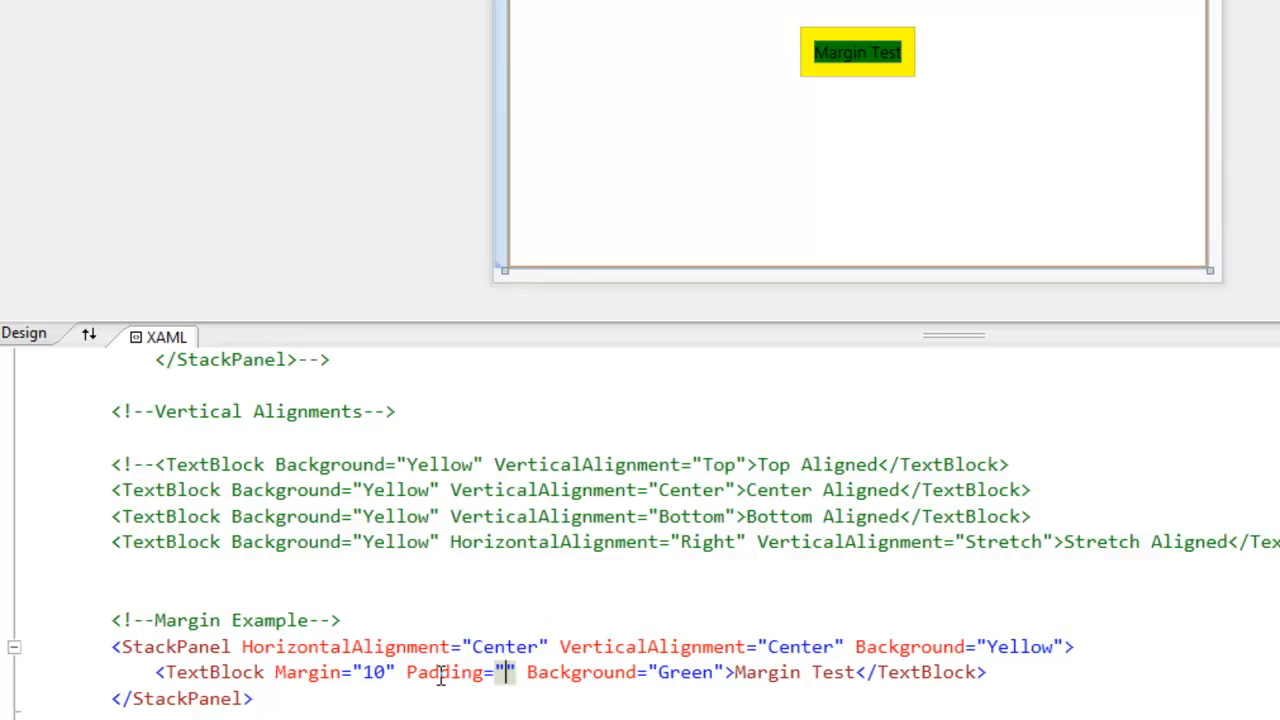
{"action": "type", "text": "10"}
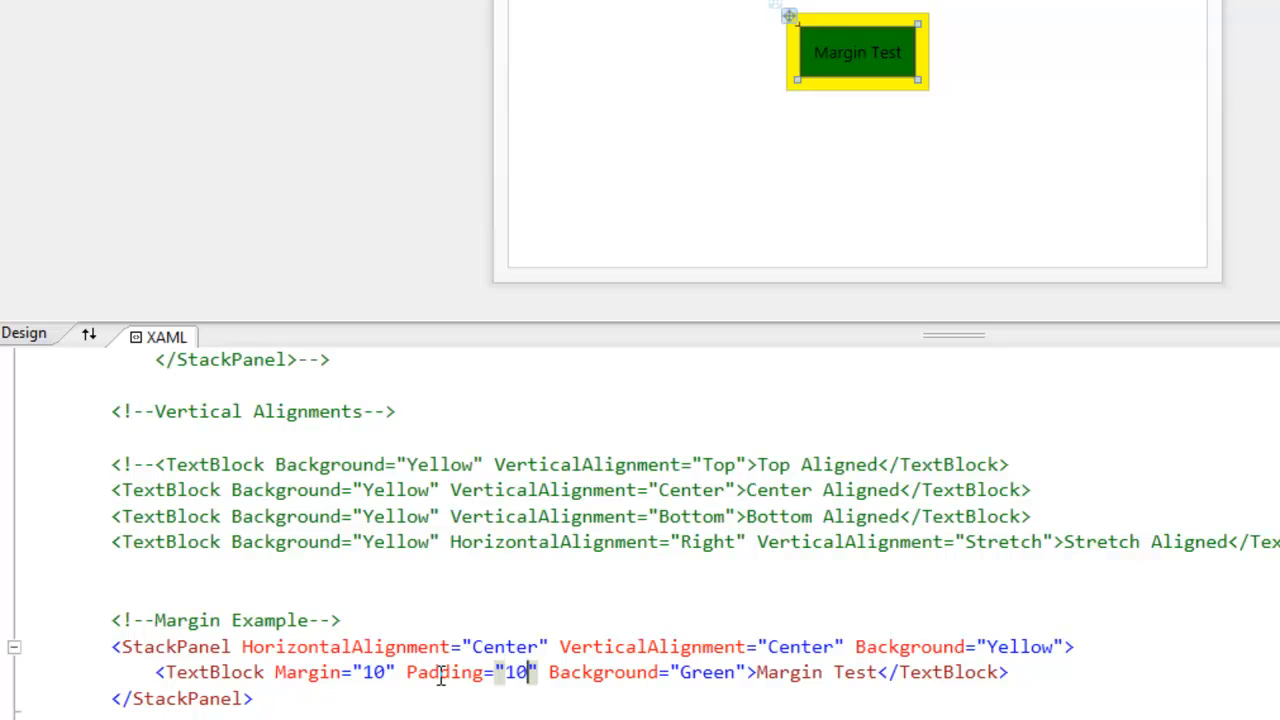